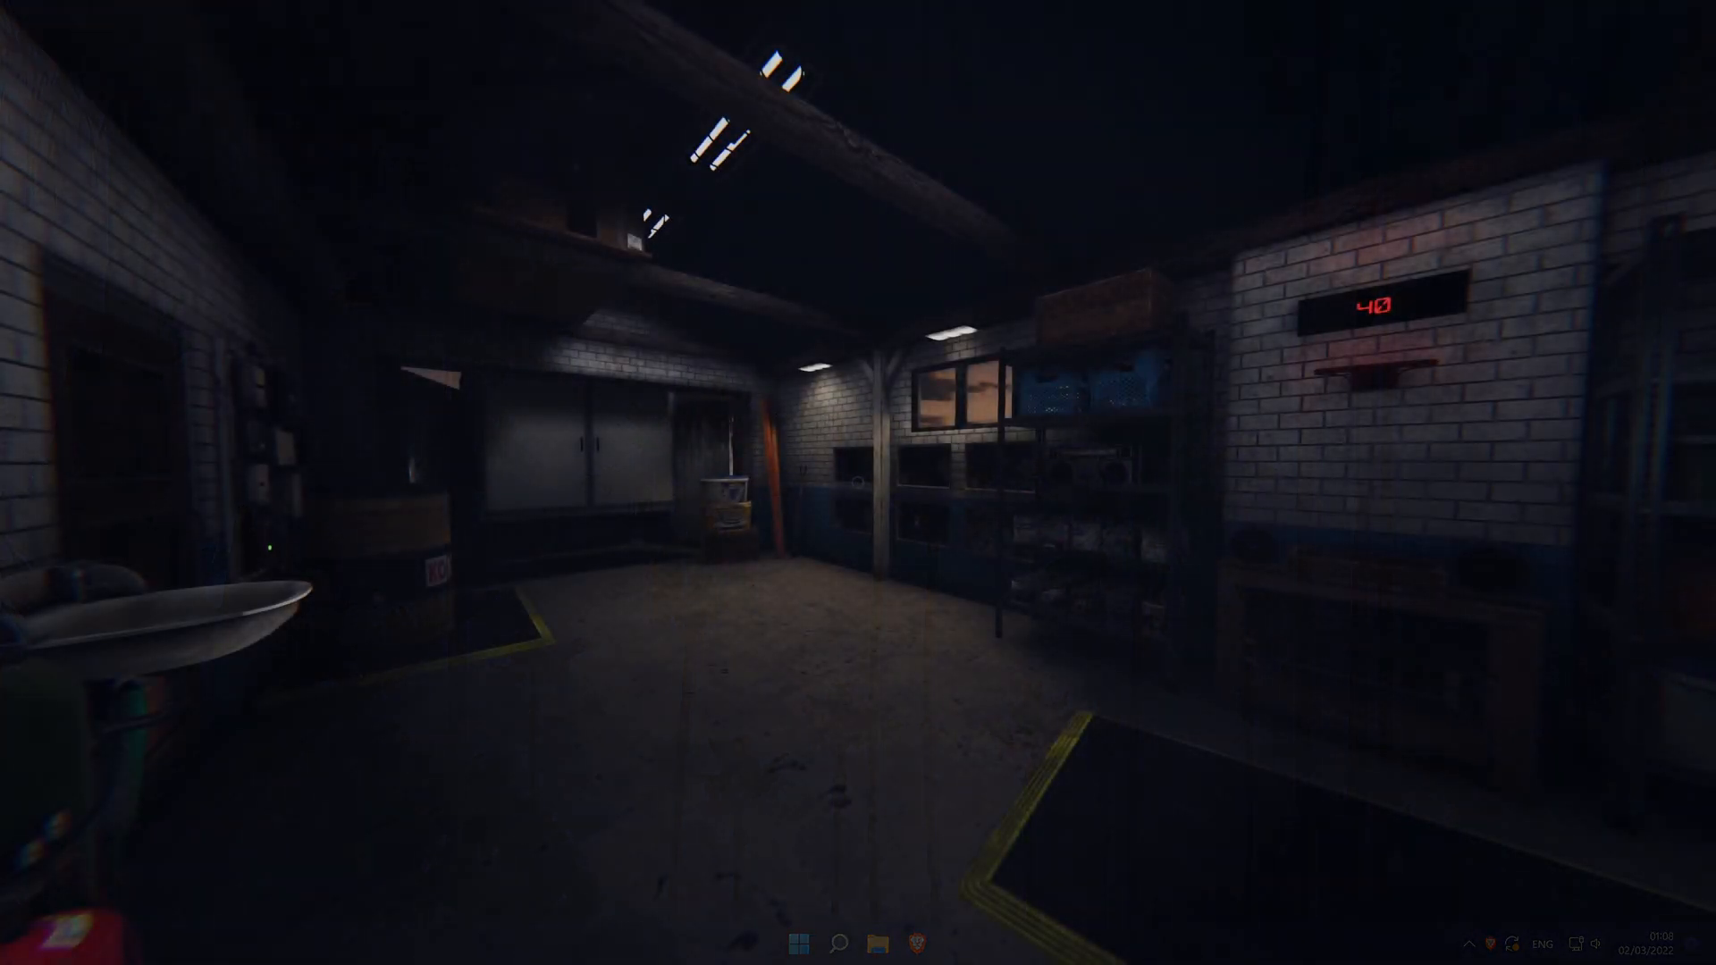
{"action": "mouse_move", "coordinate": [858, 483]}
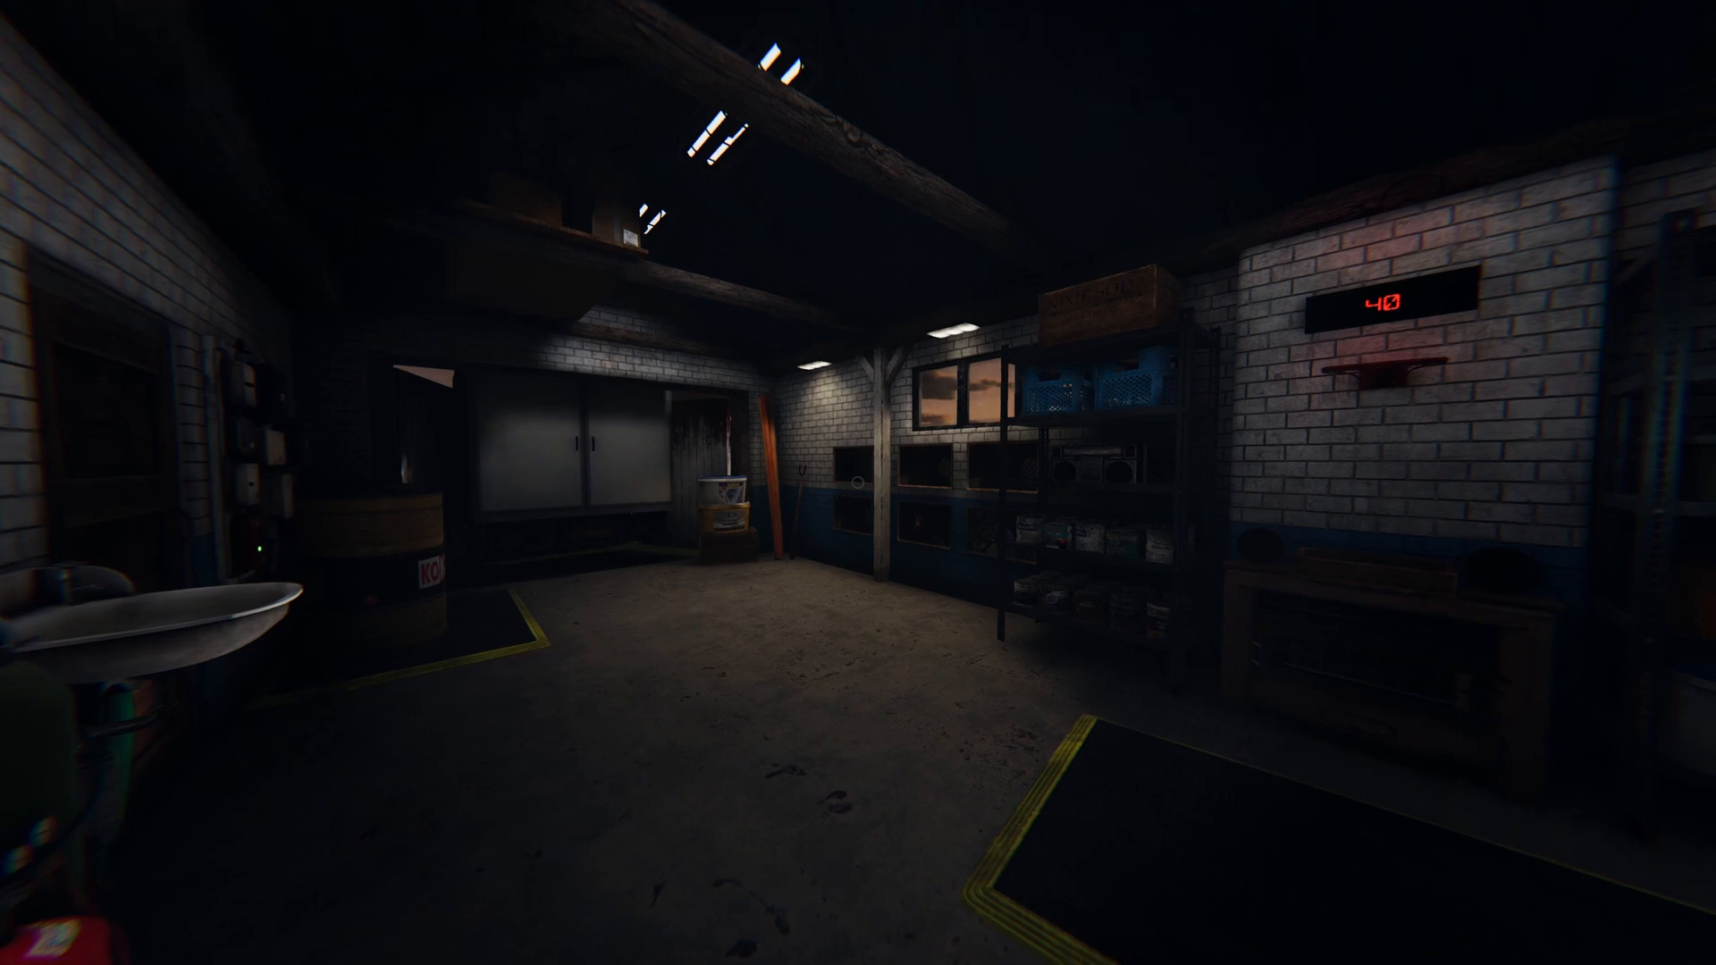
Step: Bring up the Steam overlay (Shift+Tab) over Phasmophobia and enter its Settings
{"action": "key", "text": "shift+tab"}
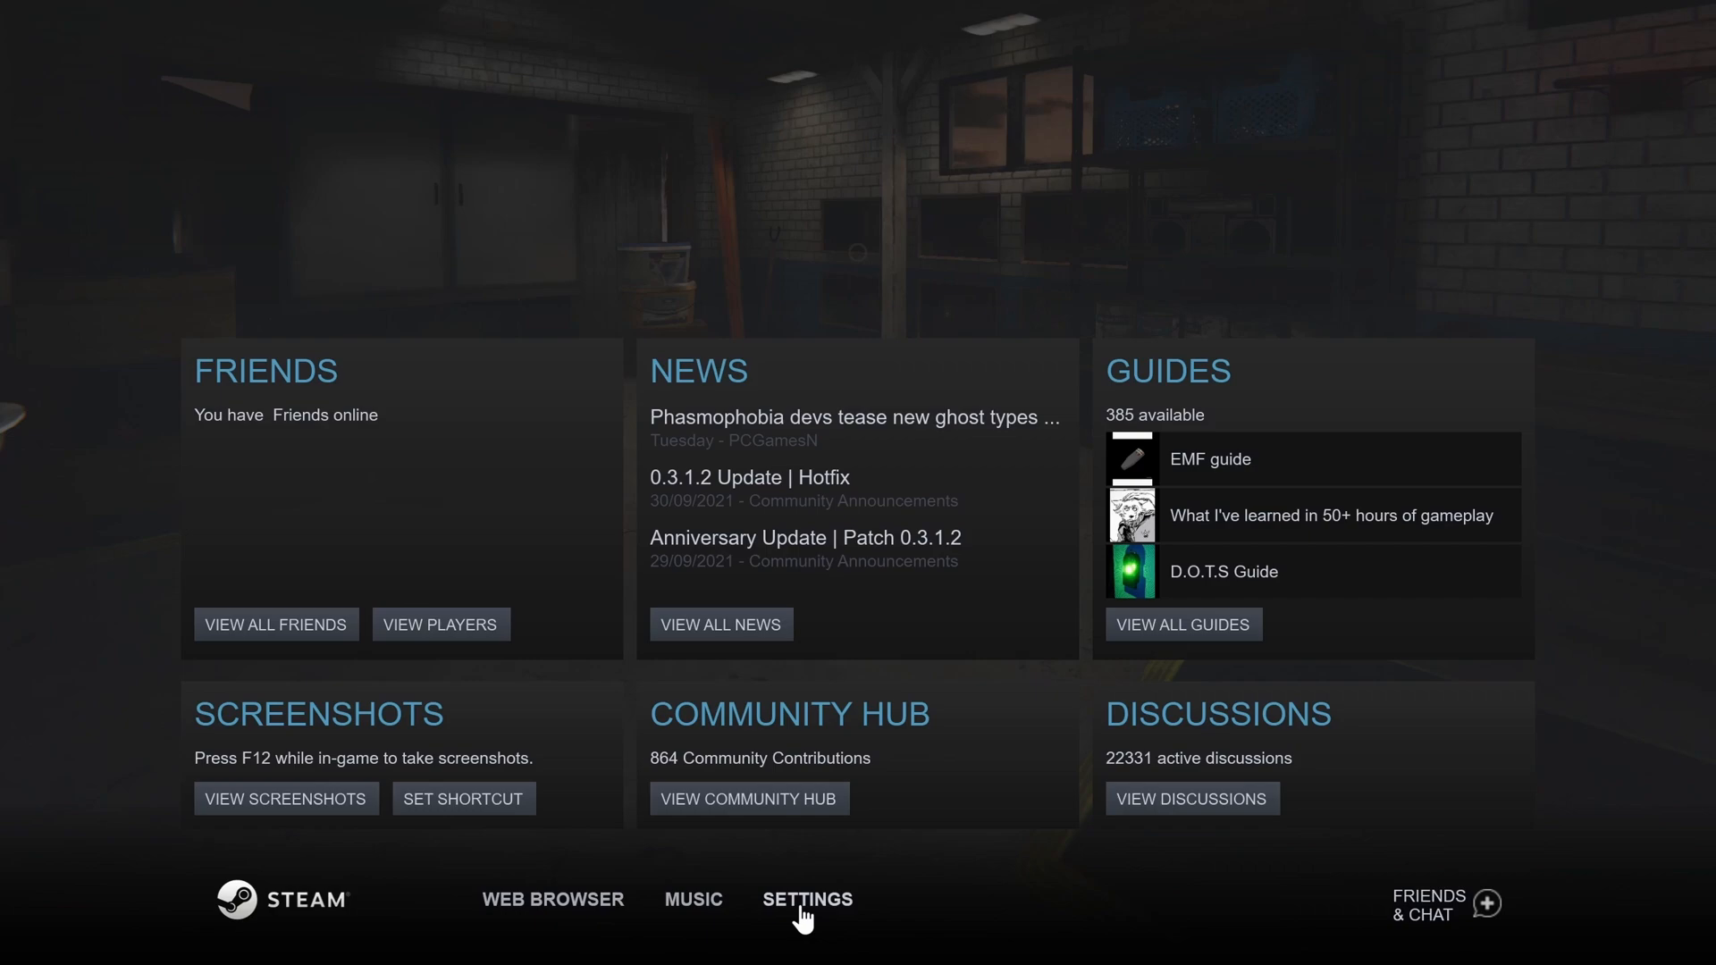
{"action": "left_click", "coordinate": [807, 899]}
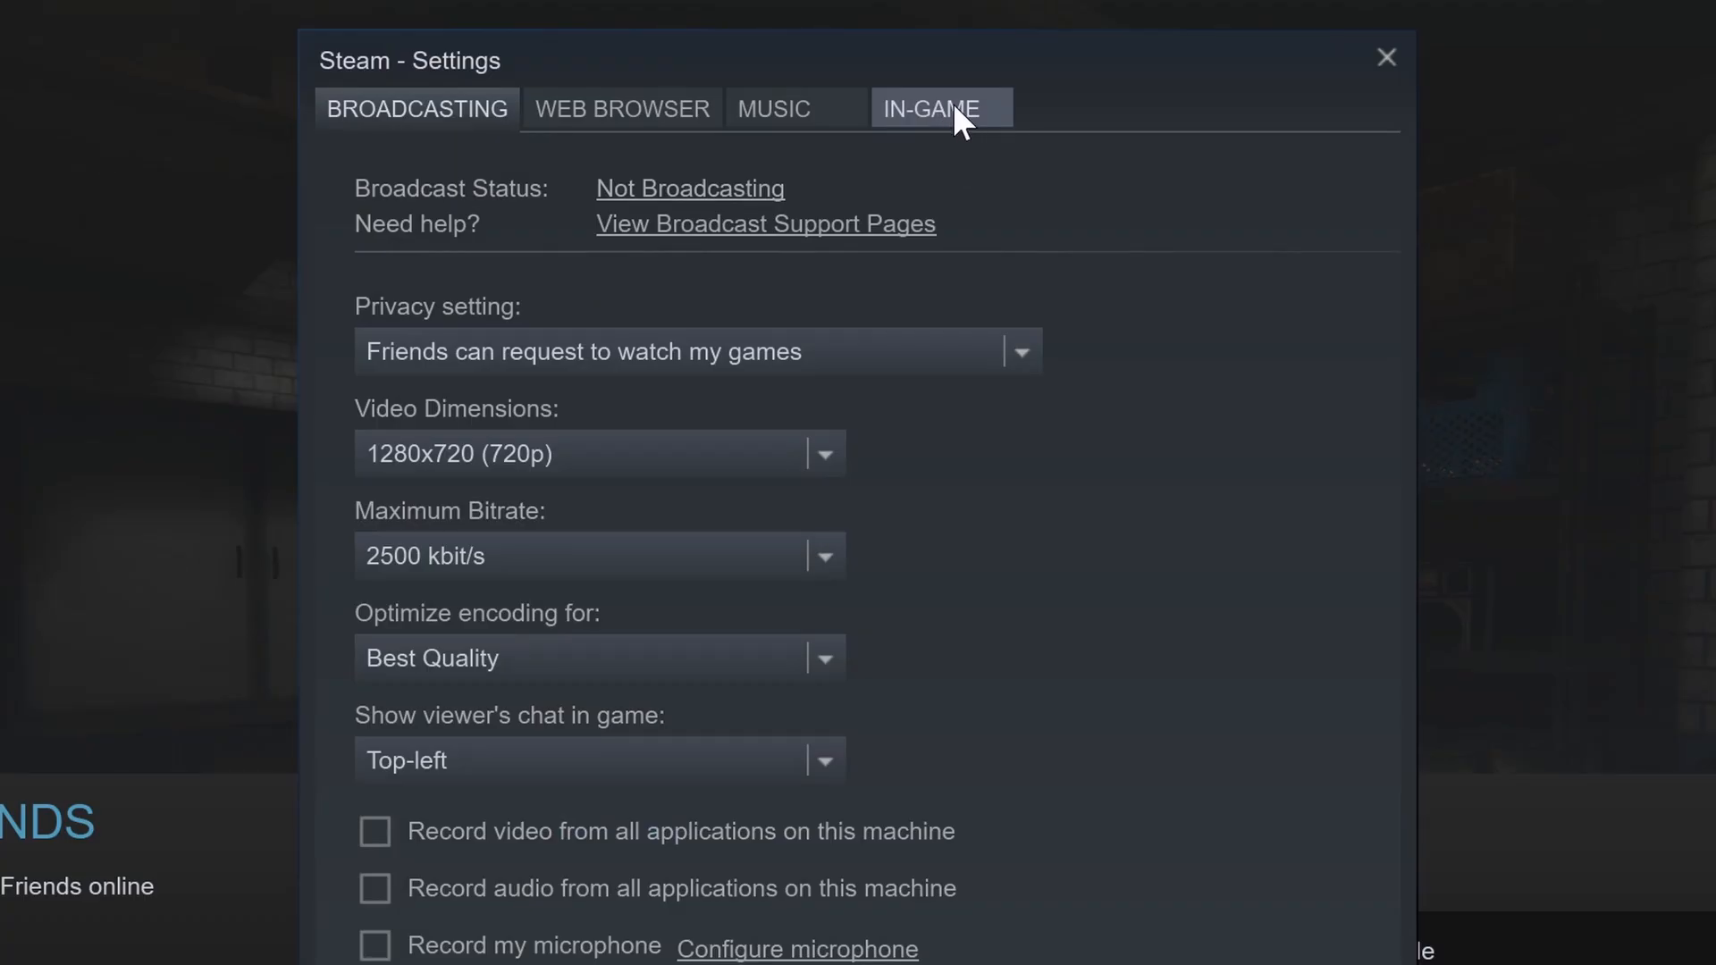
Step: Show the In-Game settings where the FPS counter is set to Top-left
{"action": "left_click", "coordinate": [933, 109]}
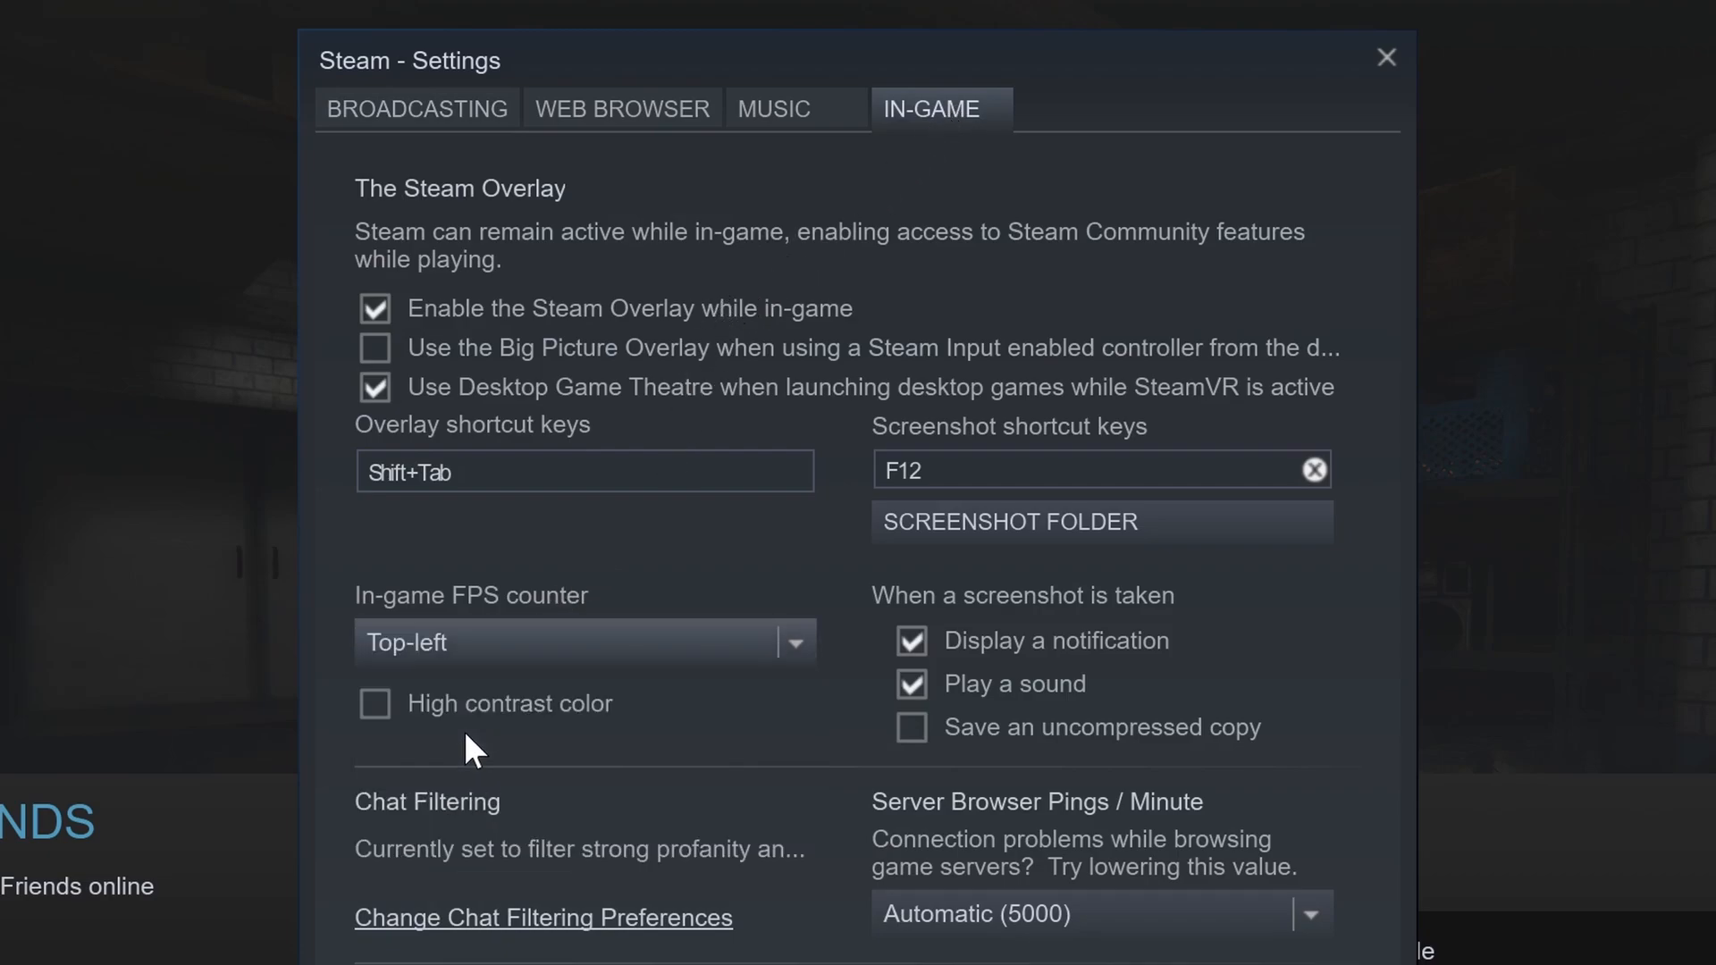
{"action": "mouse_move", "coordinate": [445, 710]}
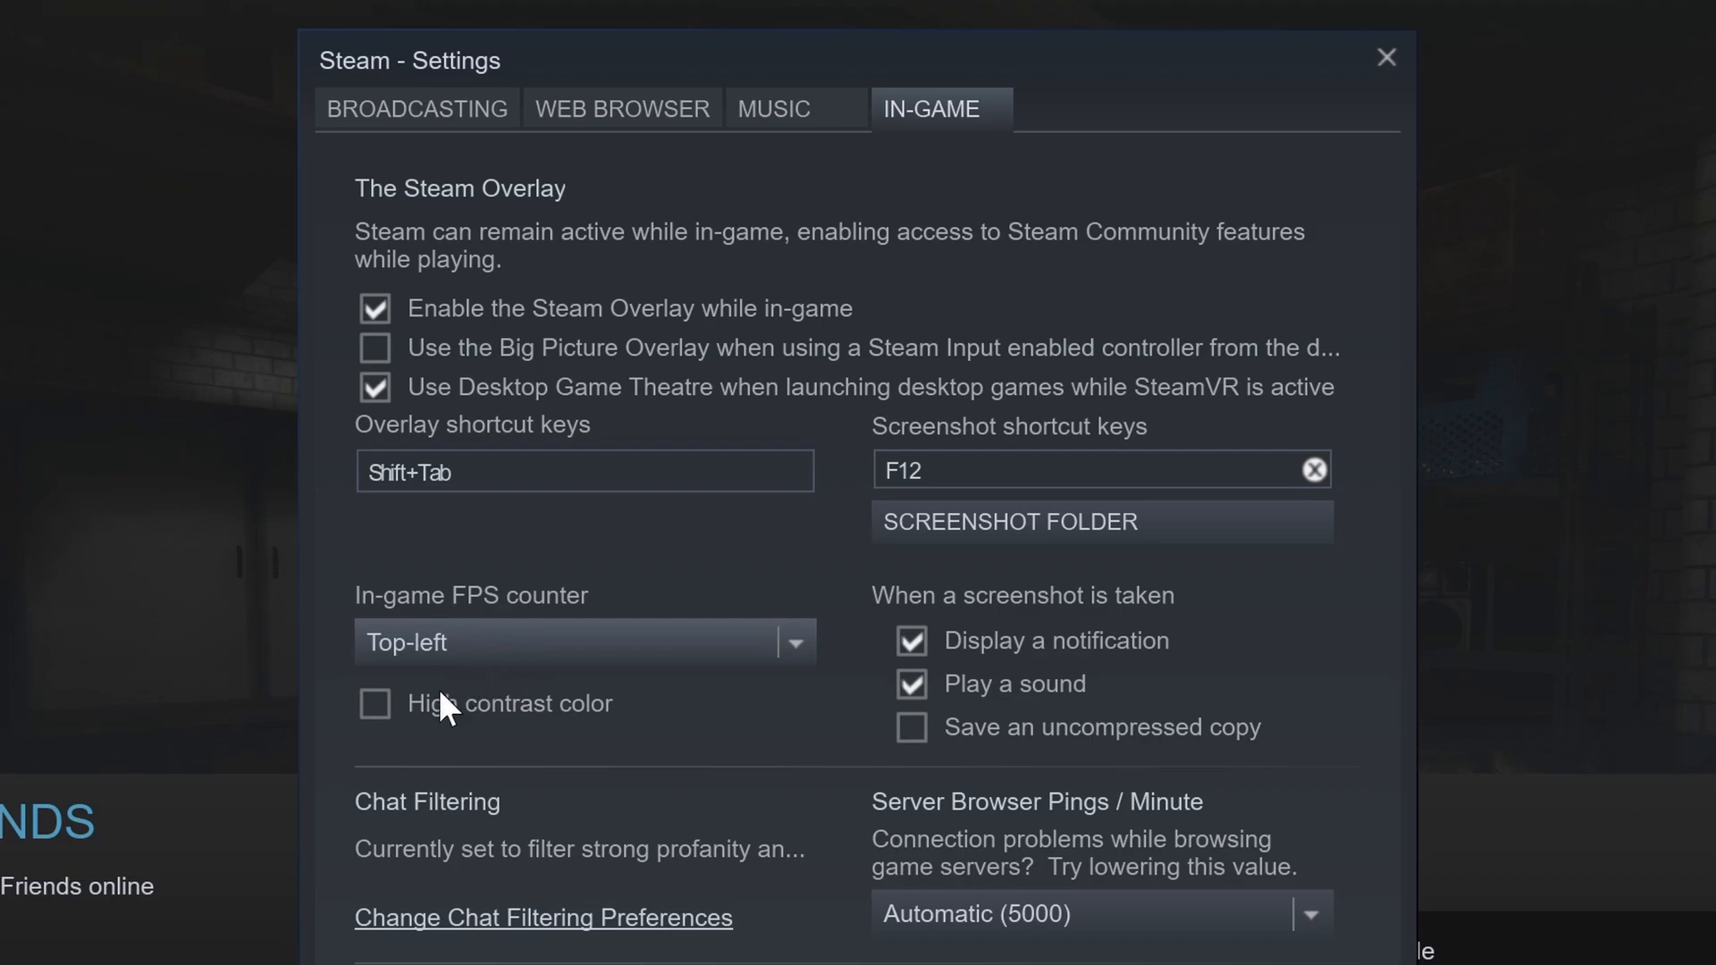
{"action": "mouse_move", "coordinate": [429, 718]}
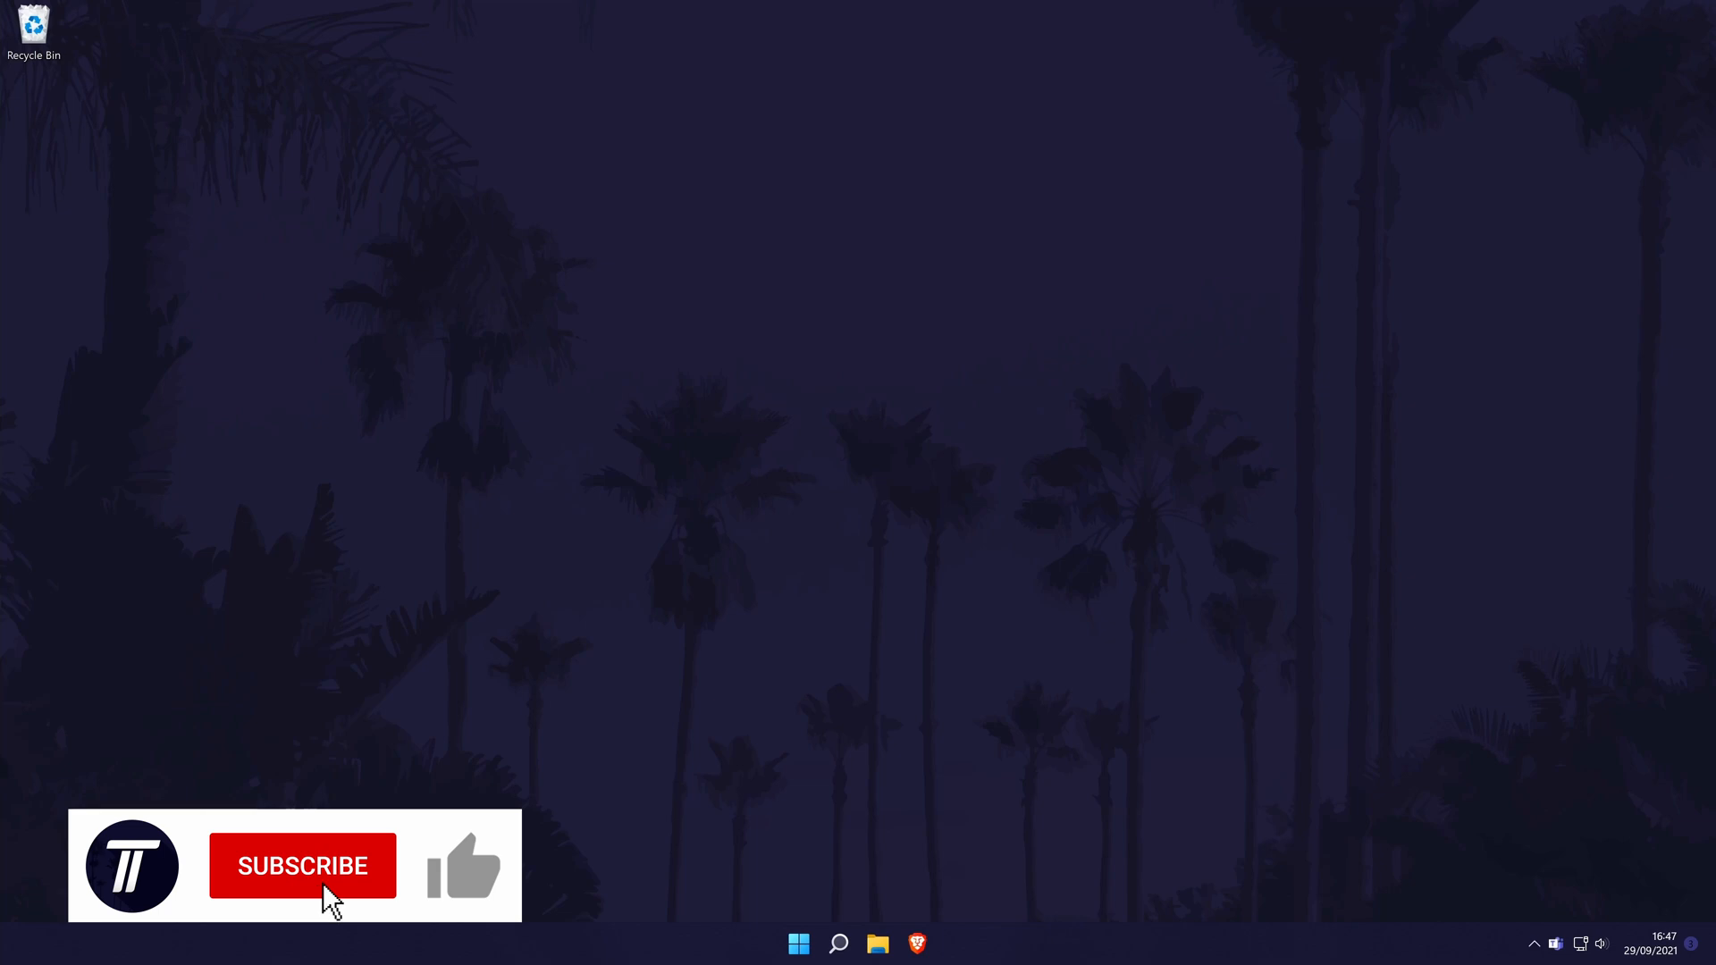
Step: Exit the game and Steam settings, returning to the empty Windows desktop
{"action": "left_click", "coordinate": [302, 865]}
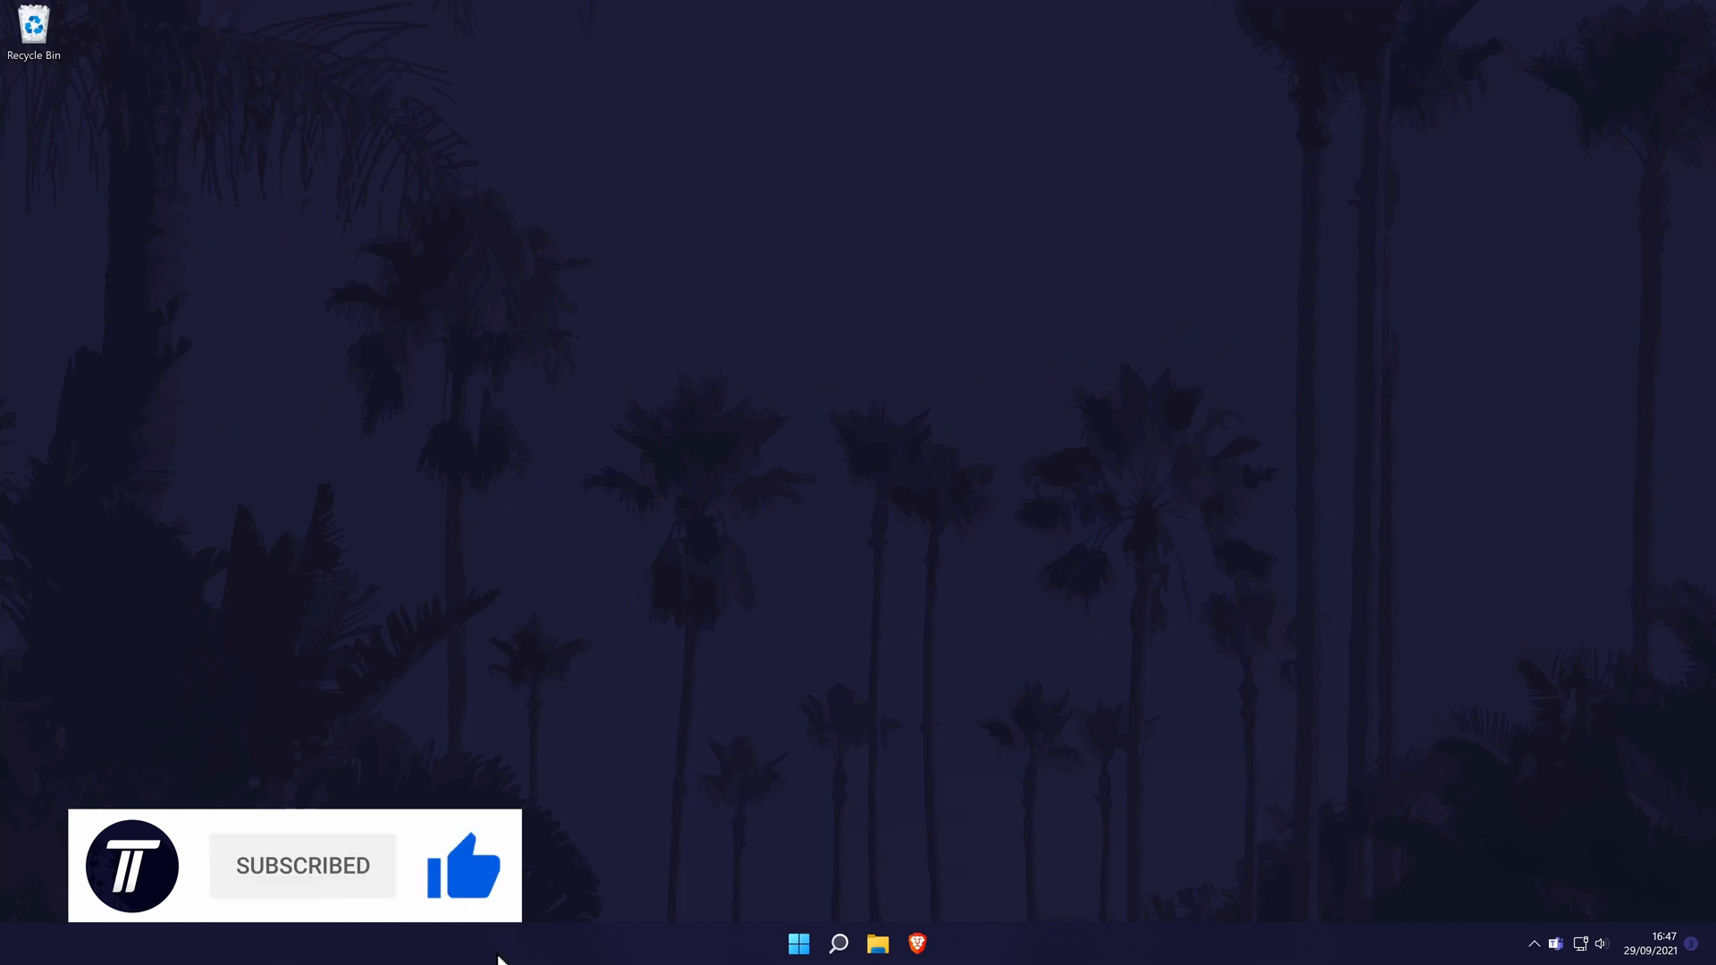